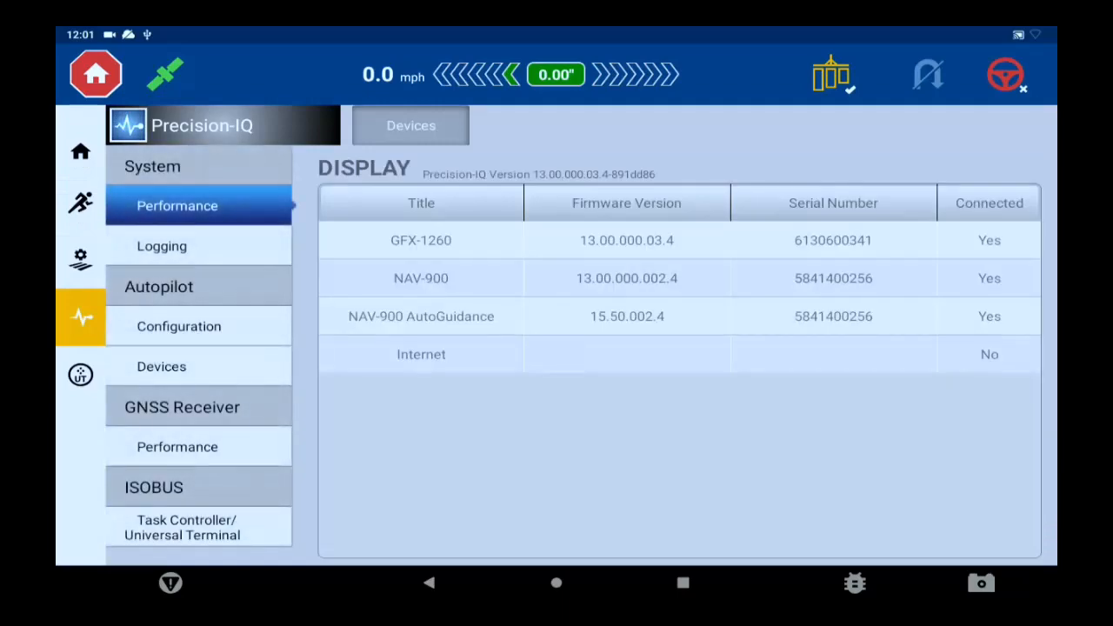
Review connected devices and GNSS receiver performance in Diagnostics, then return to the Tilling run screen
click(78, 257)
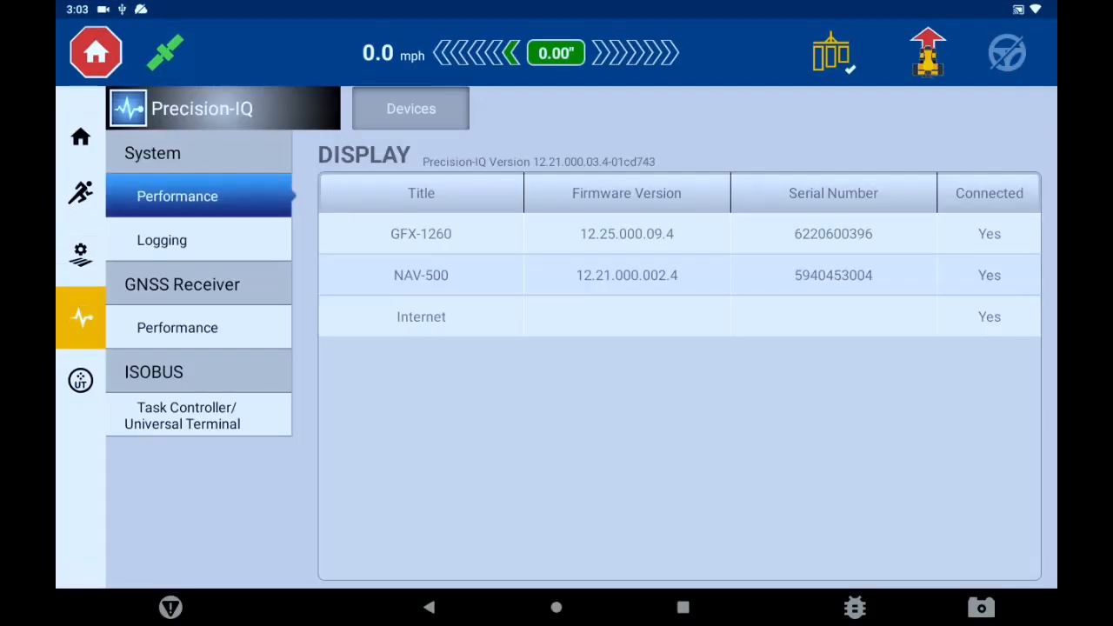
click(178, 327)
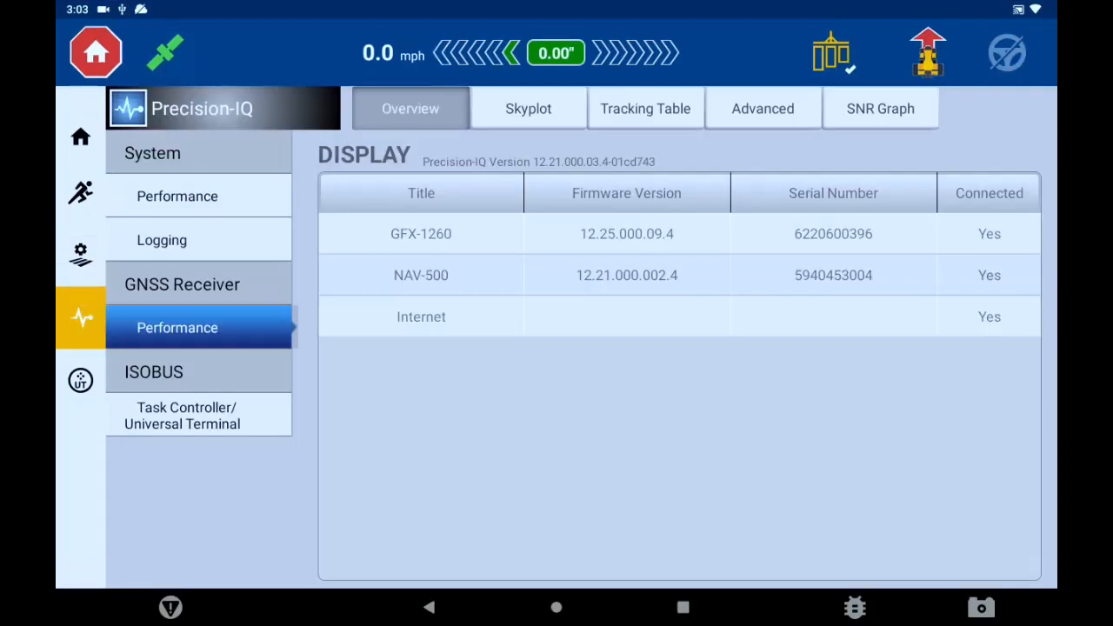
click(529, 108)
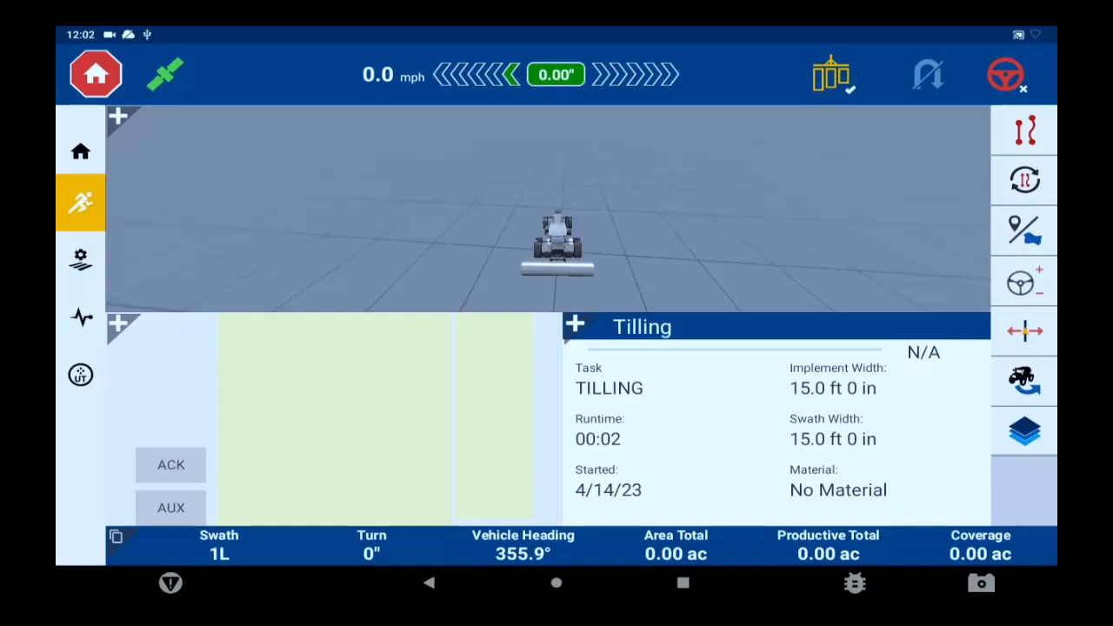
Show the Line Creation tools and the outer boundary Recording Point choice, currently Center
click(1022, 128)
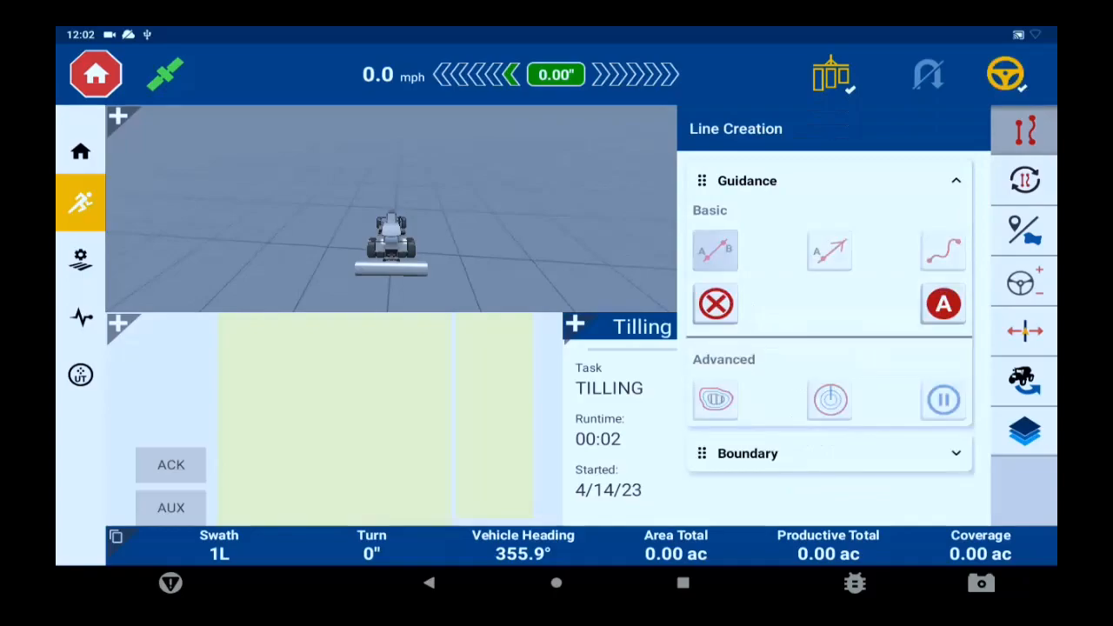
click(1005, 77)
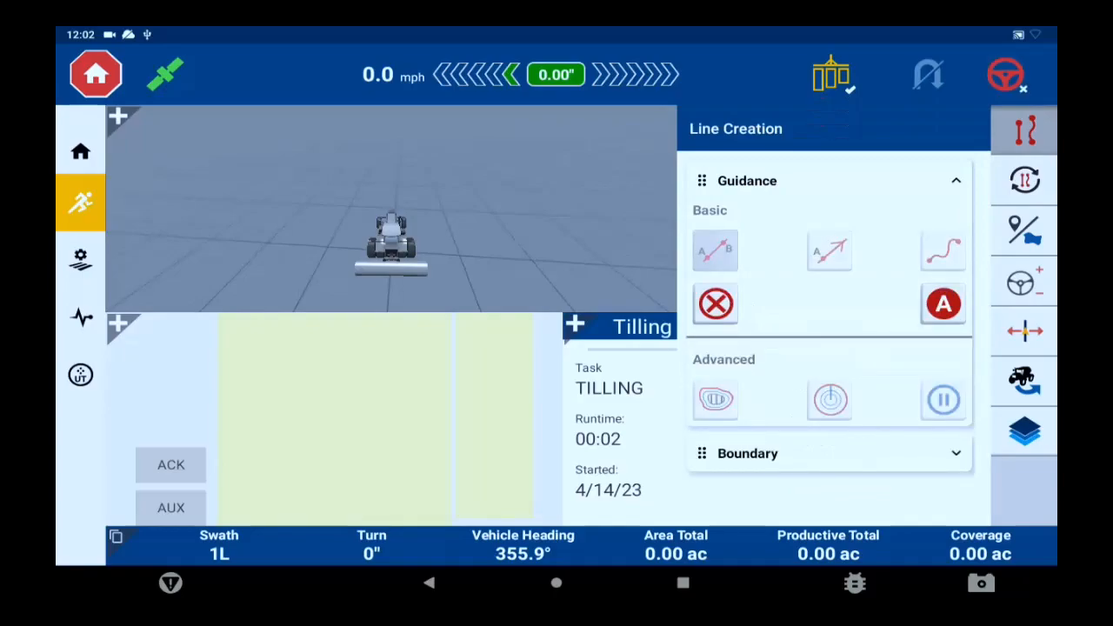
click(714, 250)
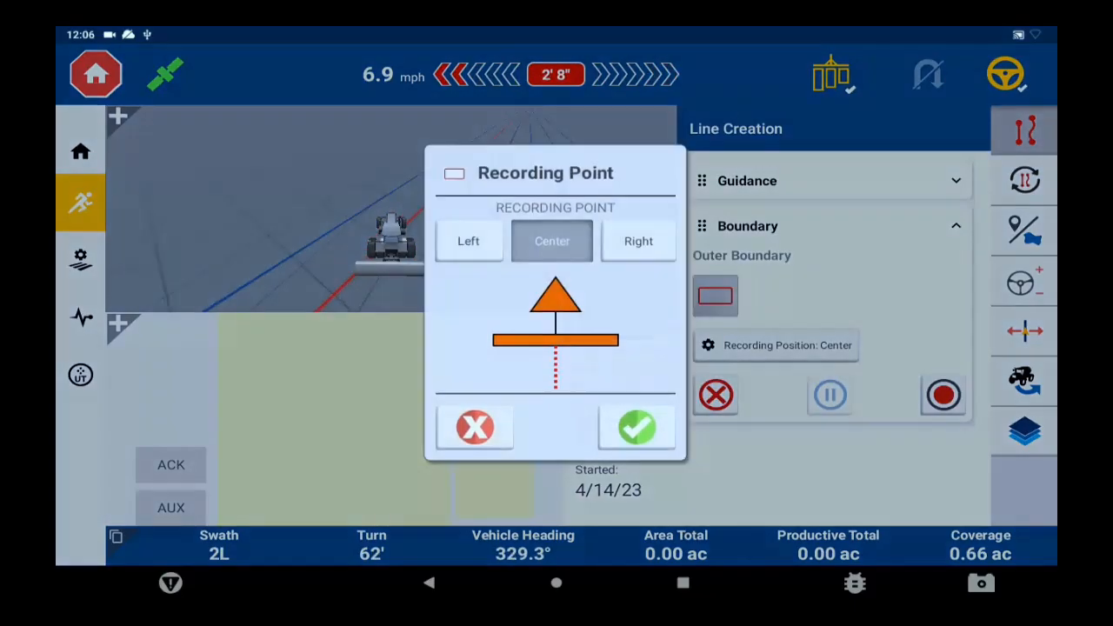
Keep Center as the boundary recording point and show the Pattern Selector with AB01 (Tilling 15' 0")
click(637, 428)
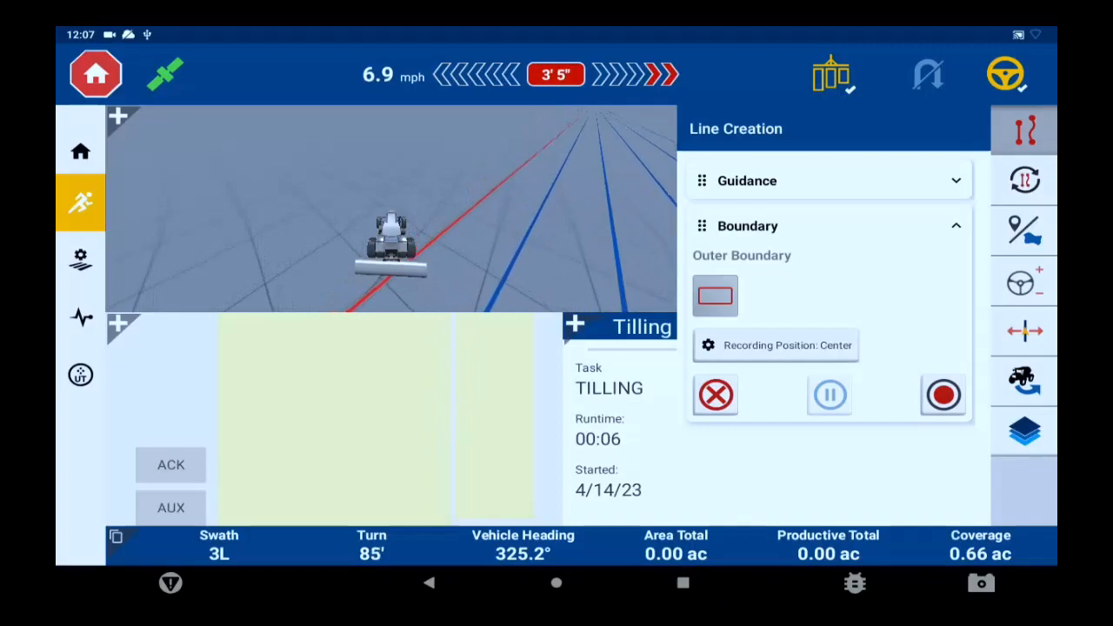
click(942, 395)
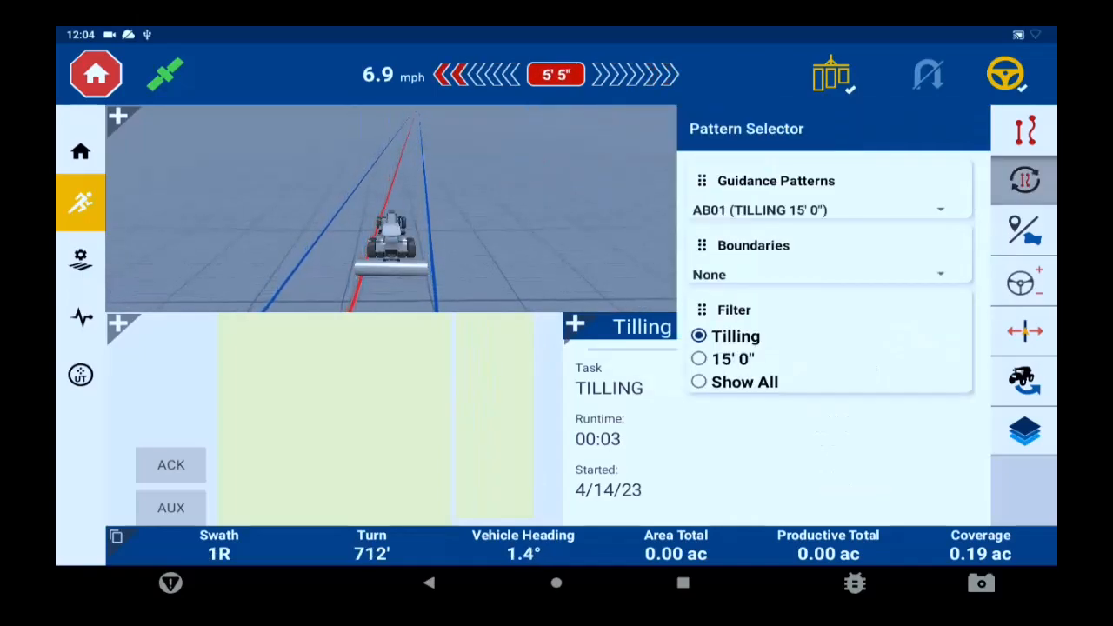
Reselect guidance pattern AB01 (TILLING 15' 0") and show the Field Features landmark panel
click(826, 208)
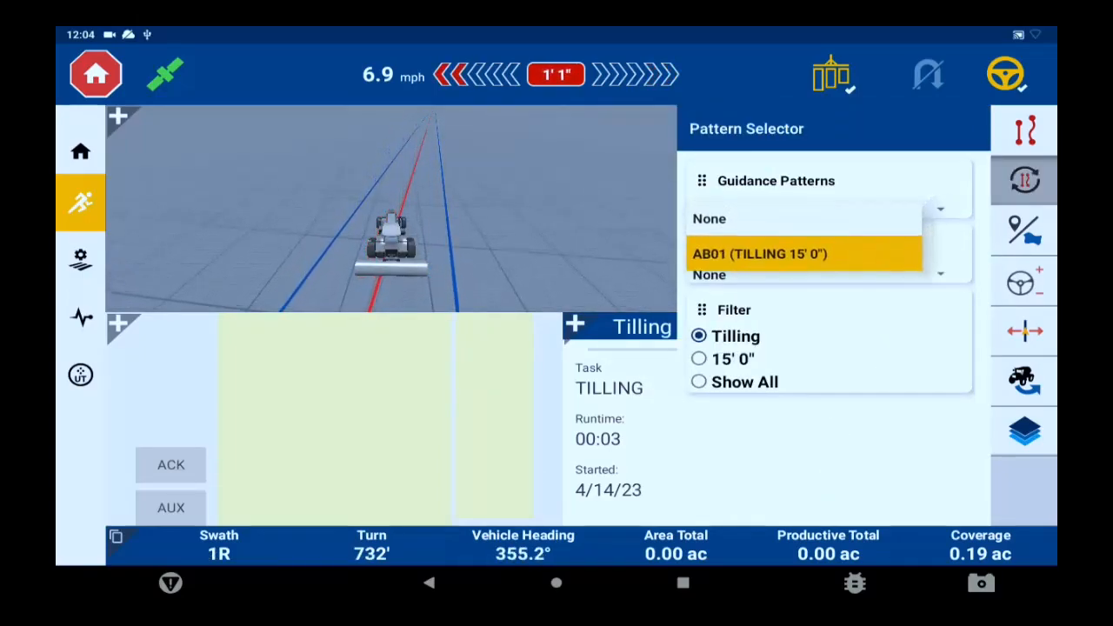
click(804, 253)
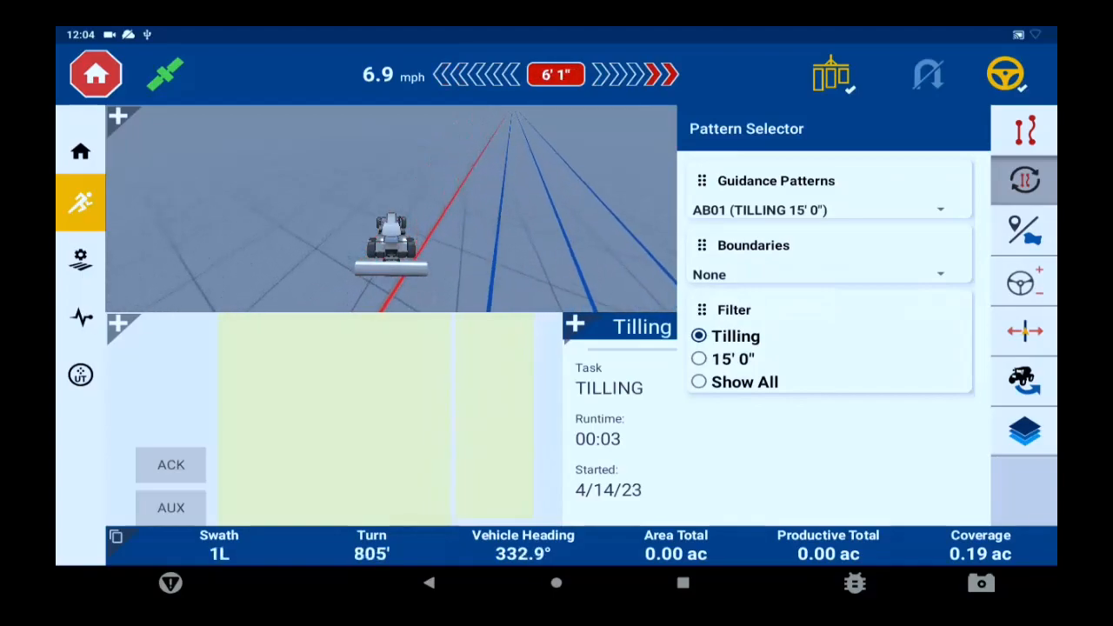
click(1023, 179)
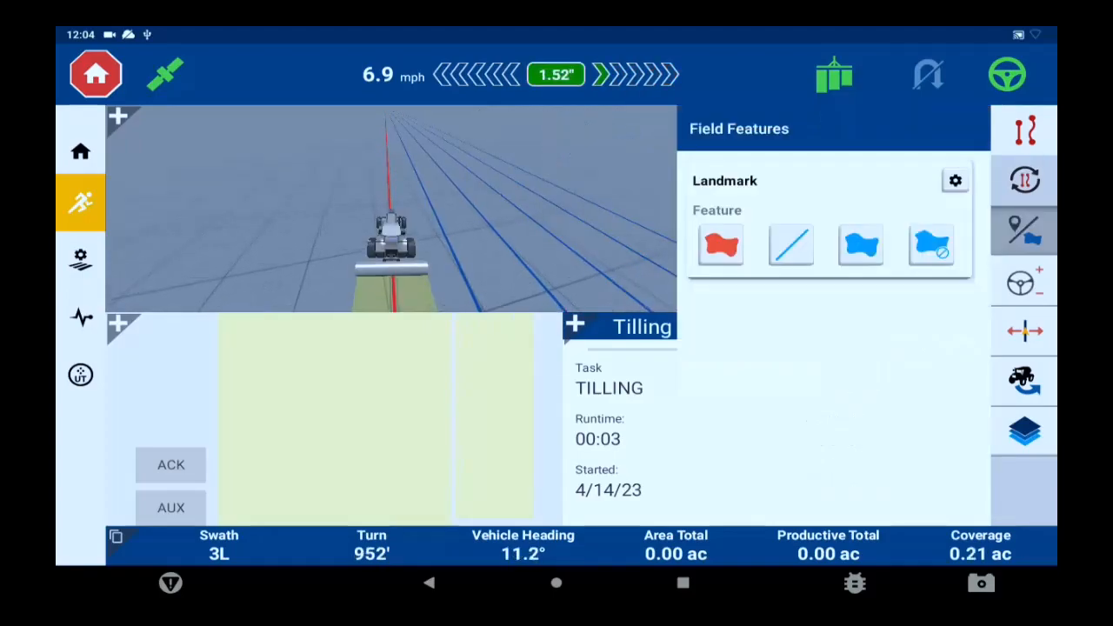
Review the landmark Button Assignment list for feature recording, then move to the Auto Guidance settings
click(789, 244)
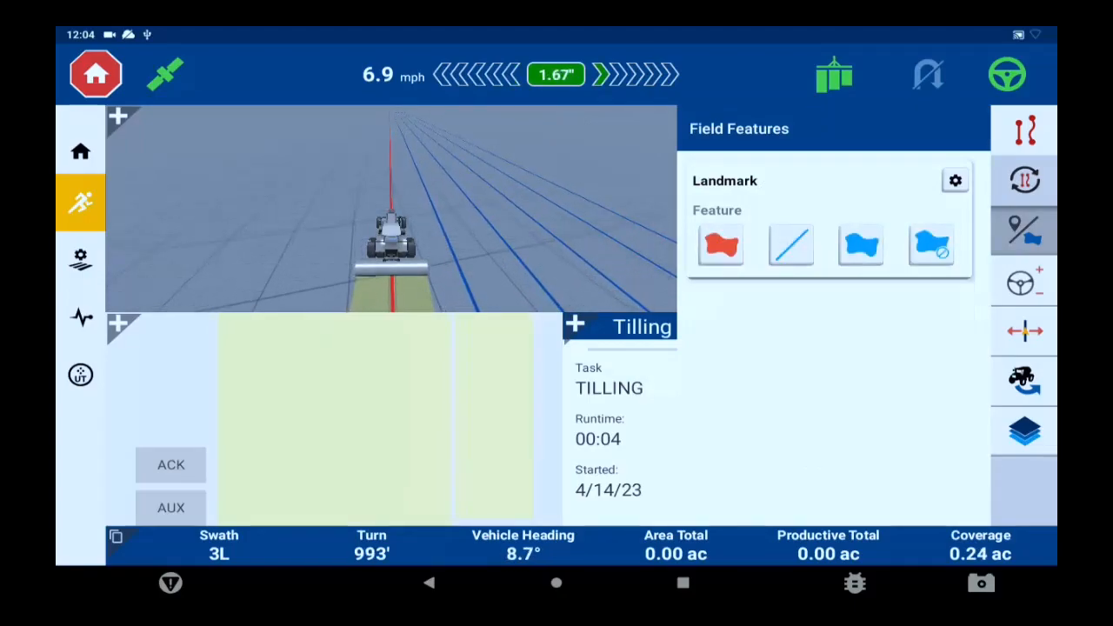
click(955, 179)
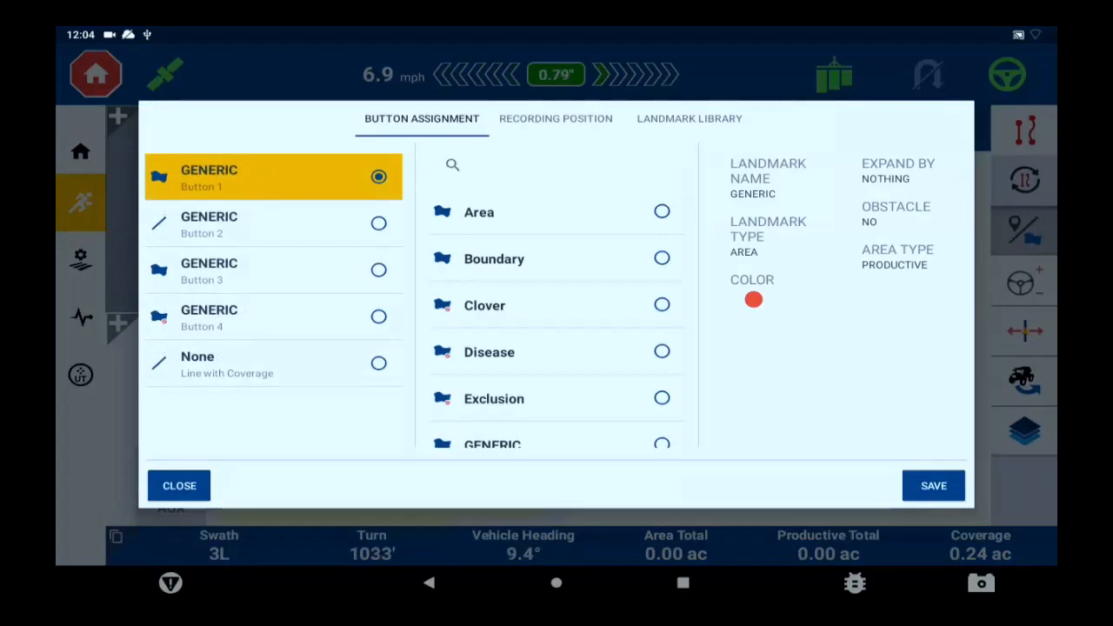
scroll(down, 3)
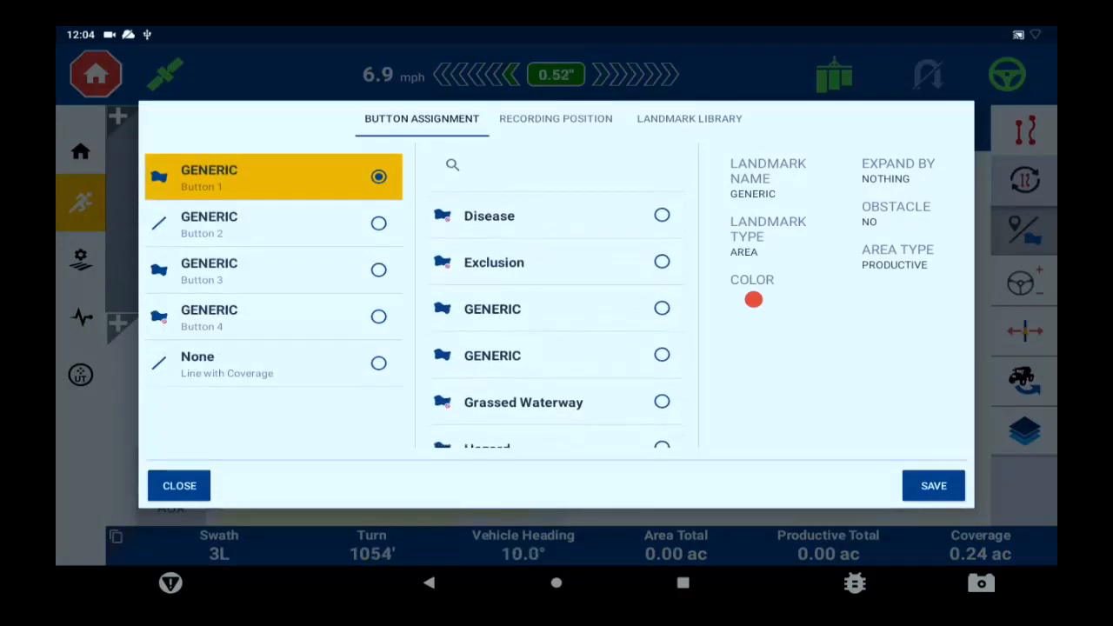
scroll(down, 3)
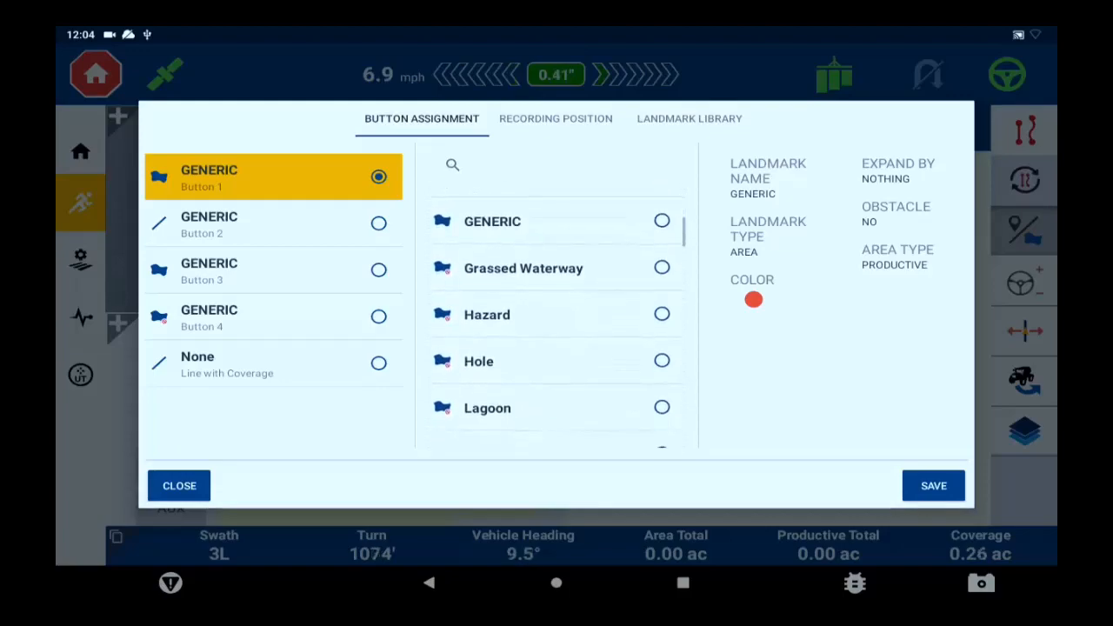
scroll(down, 3)
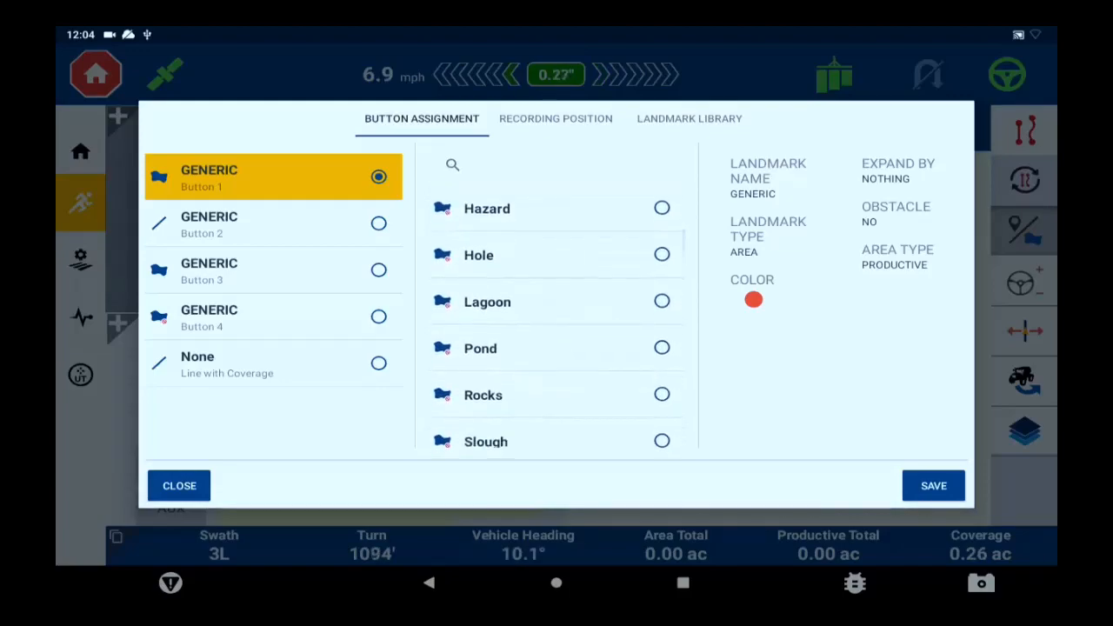
scroll(down, 3)
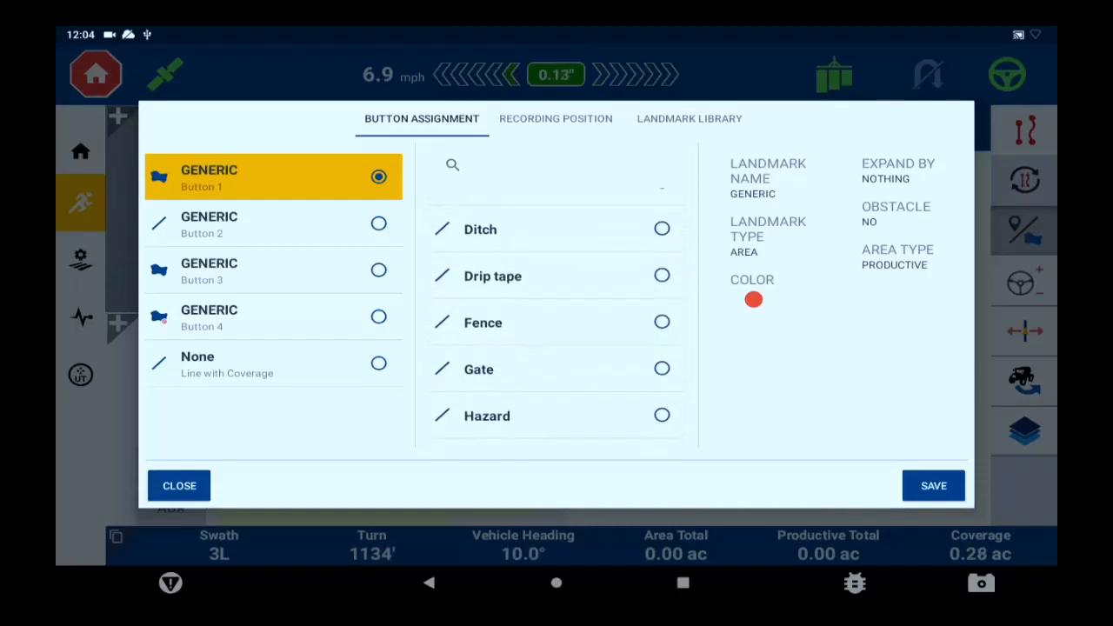
click(178, 485)
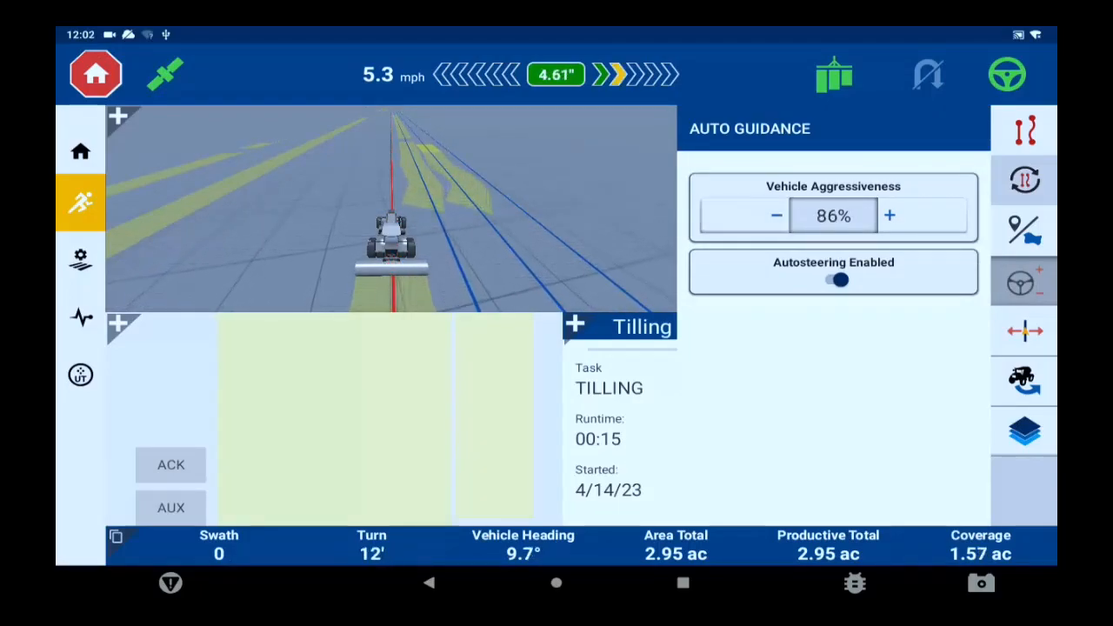
Adjust vehicle aggressiveness to 96% with autosteering toggled off and back on, then show NextSwath
click(890, 215)
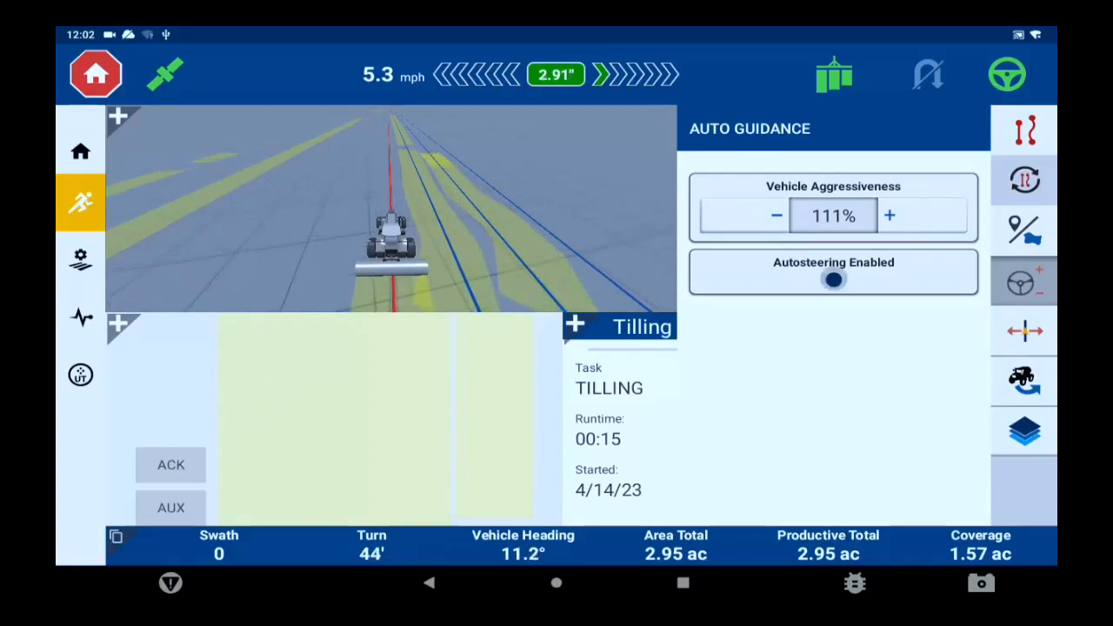
click(833, 278)
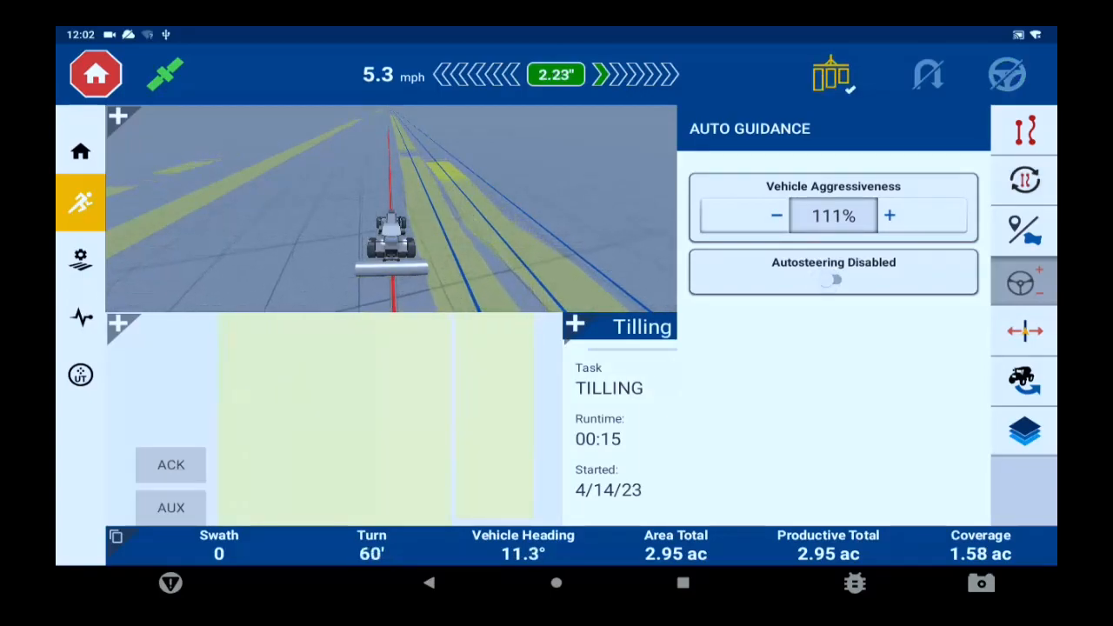
click(833, 278)
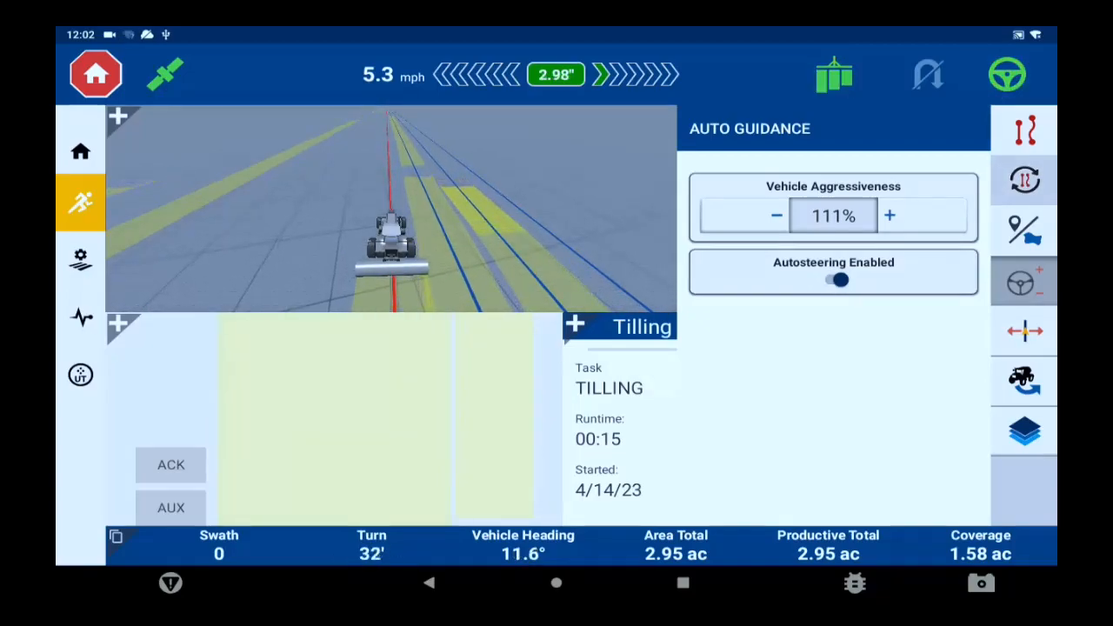
click(776, 215)
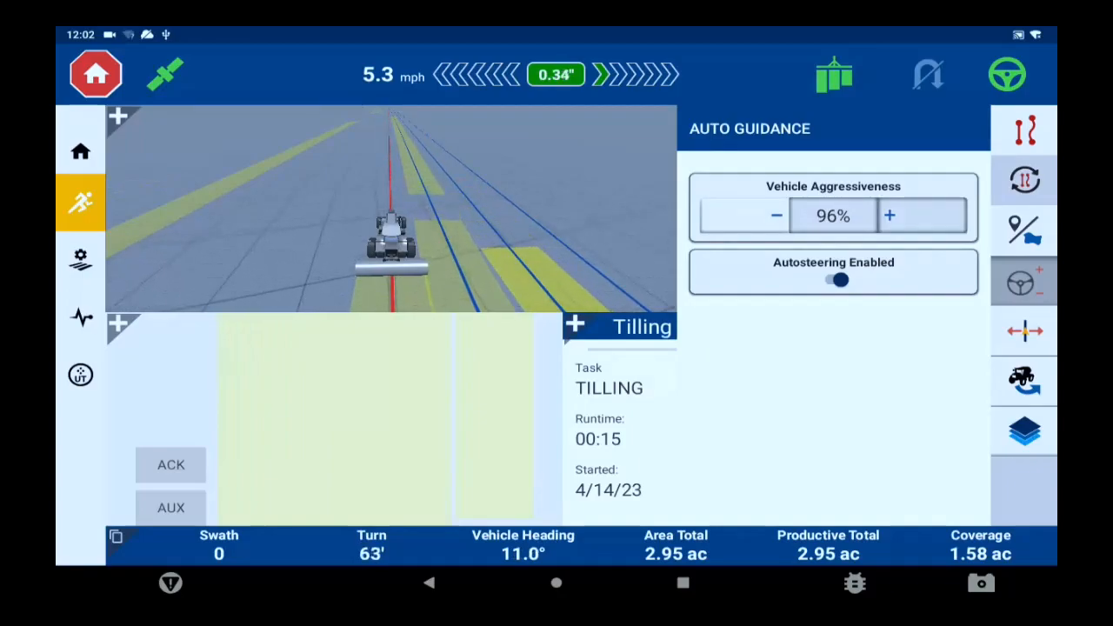
click(1024, 330)
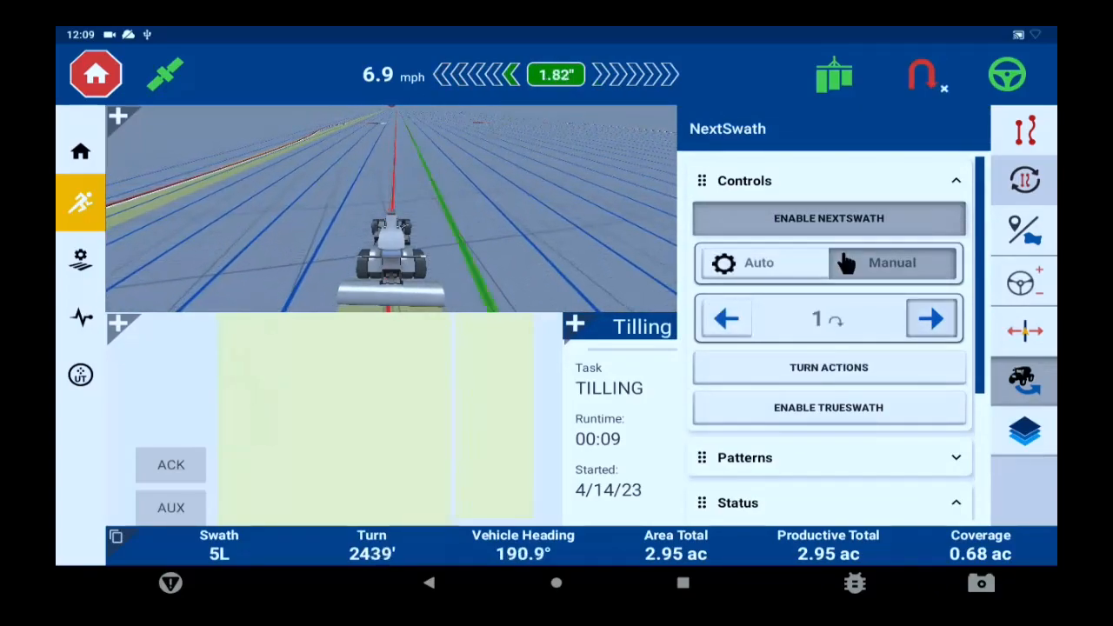
Set NextSwath skip to 2, review its Patterns, and show the Layers panel with the coverage preview
click(932, 317)
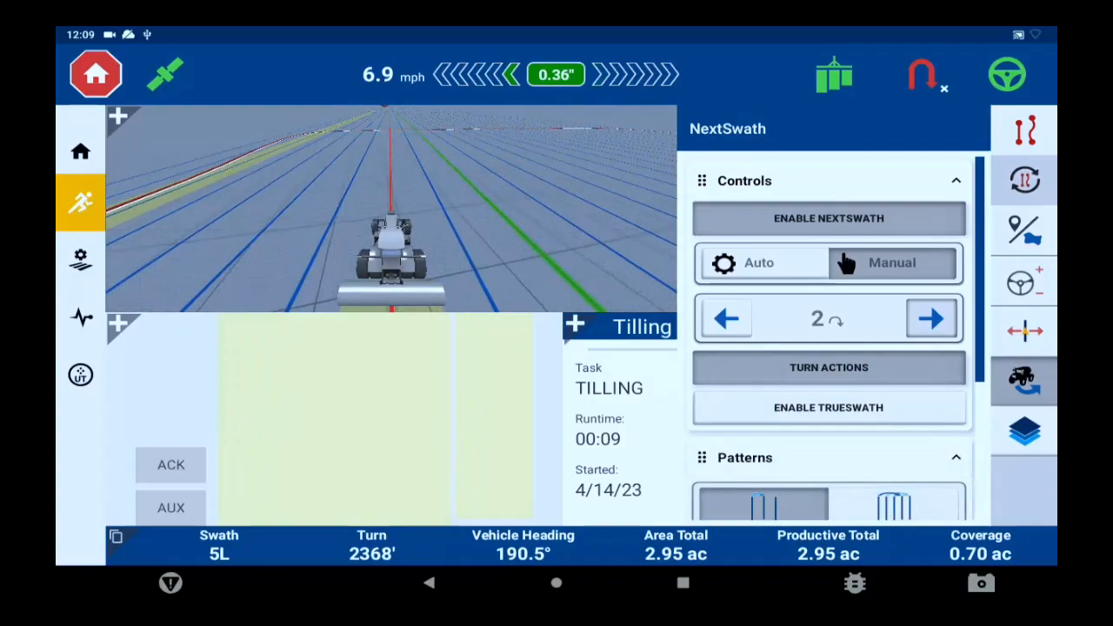
scroll(down, 3)
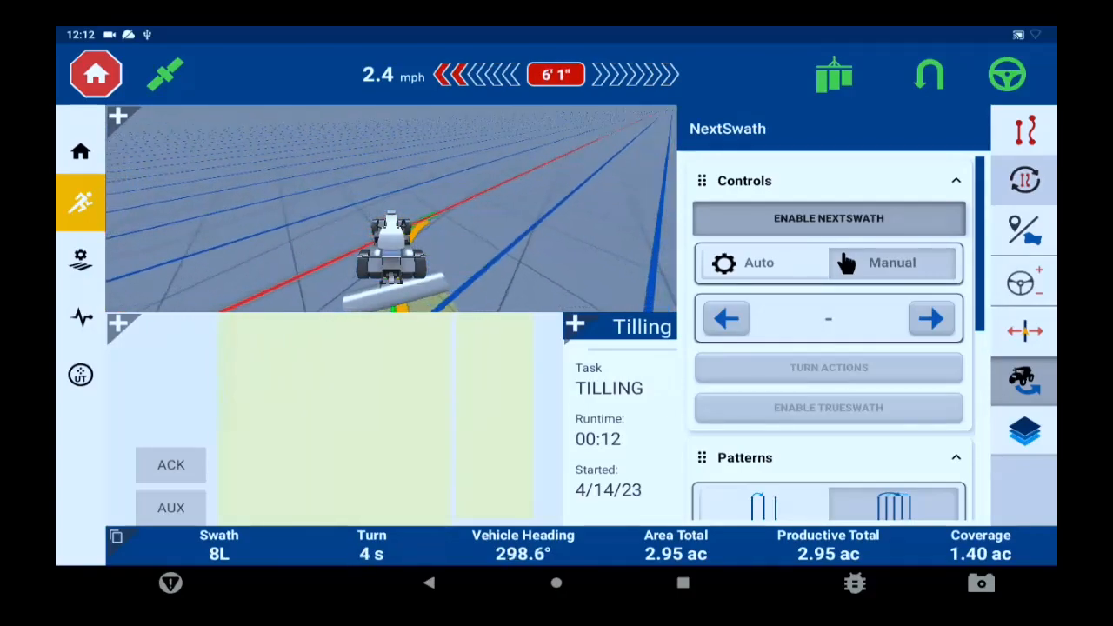
click(1022, 431)
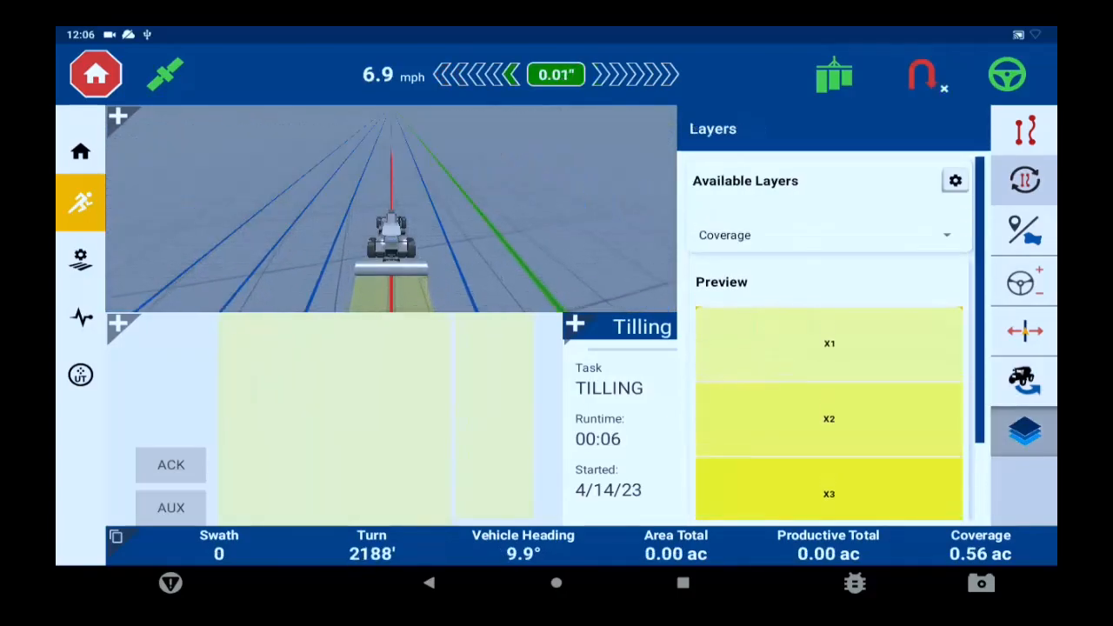